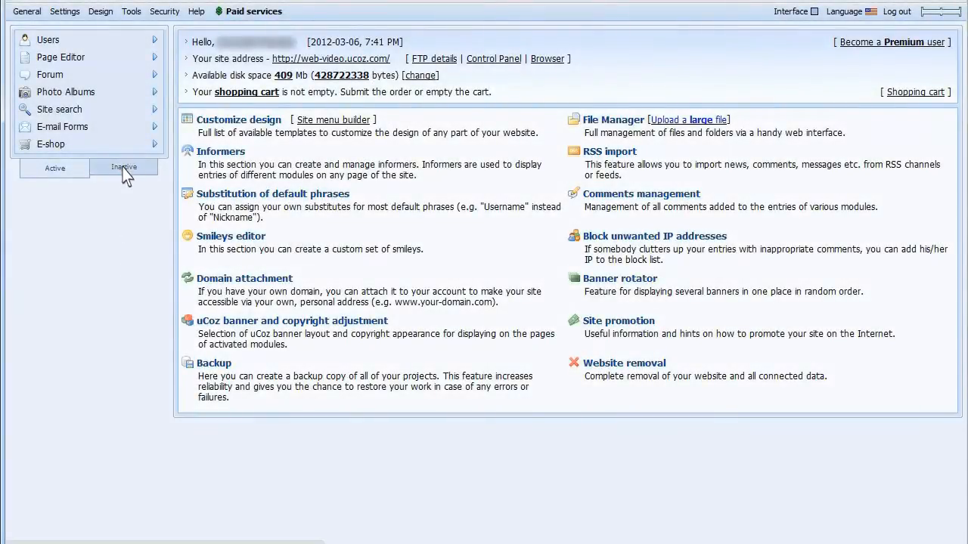
Install the inactive Blog module, then go to Design > Customize design for the template list.
left_click(124, 166)
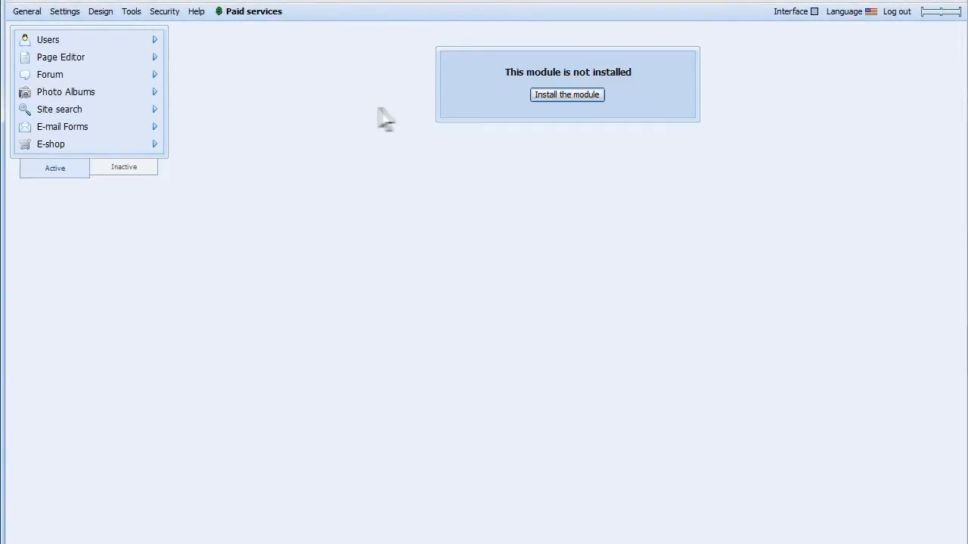
left_click(565, 94)
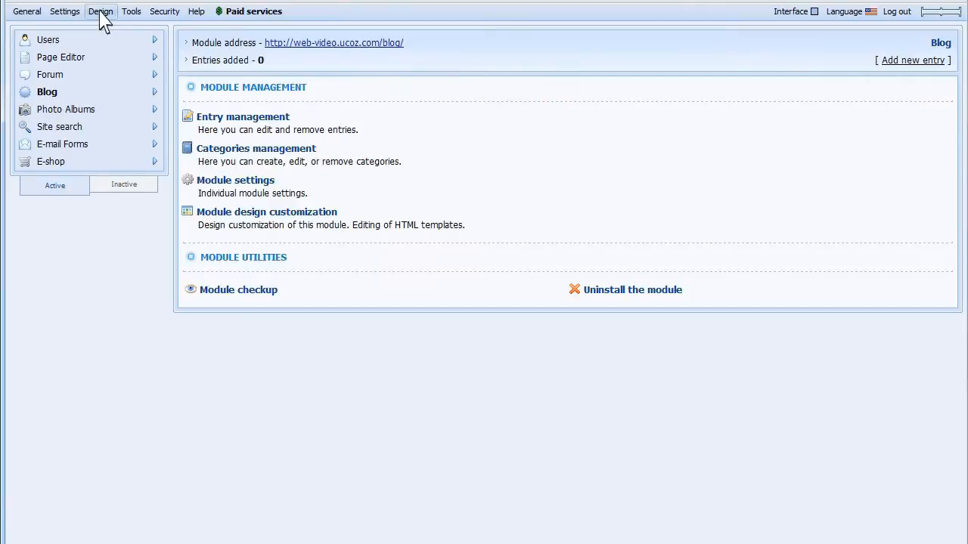
left_click(100, 10)
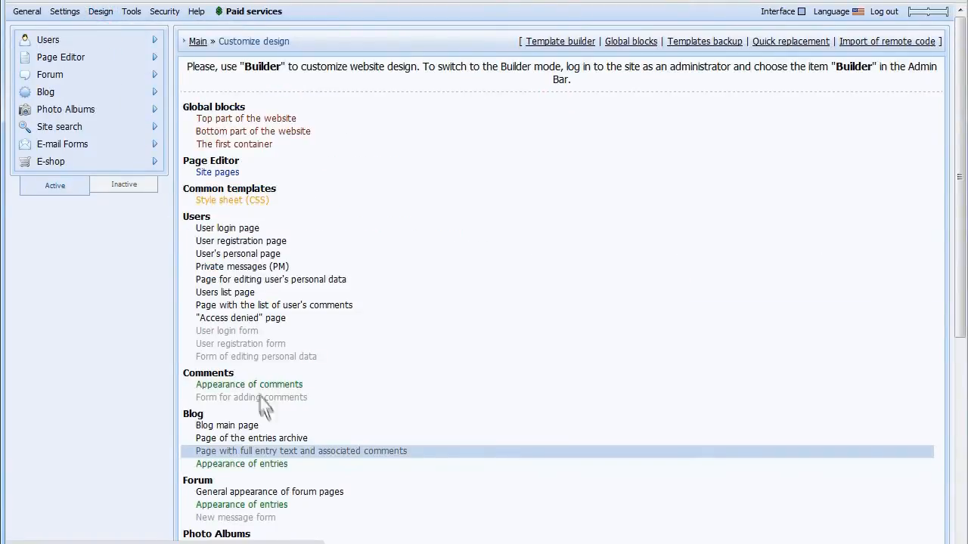
Open the Blog's 'Page with full entry text and associated comments' template in the editor.
left_click(300, 451)
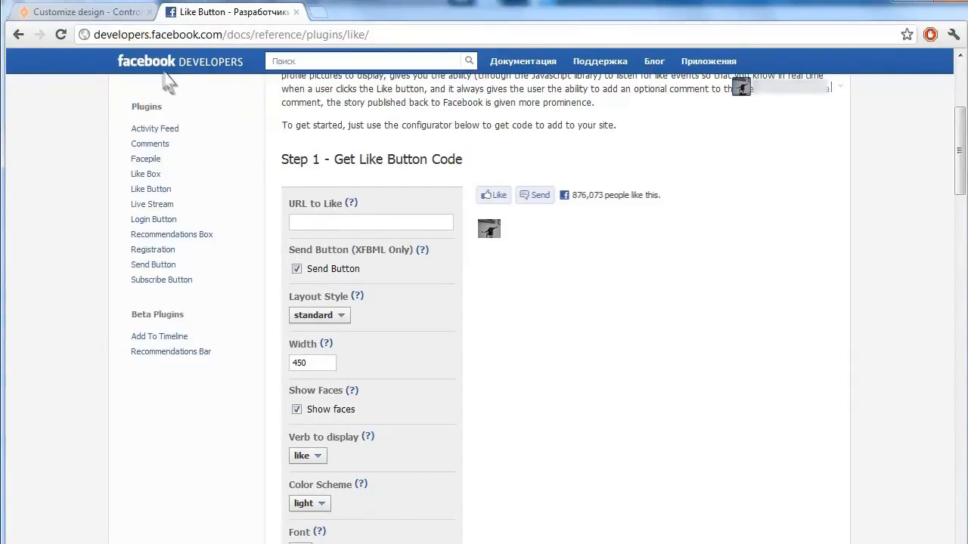
left_click(83, 19)
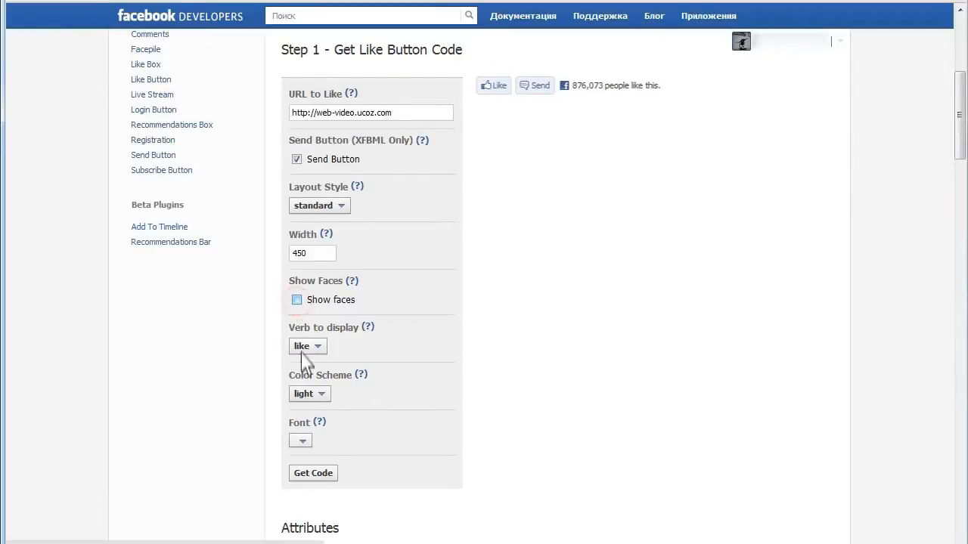
left_click(313, 474)
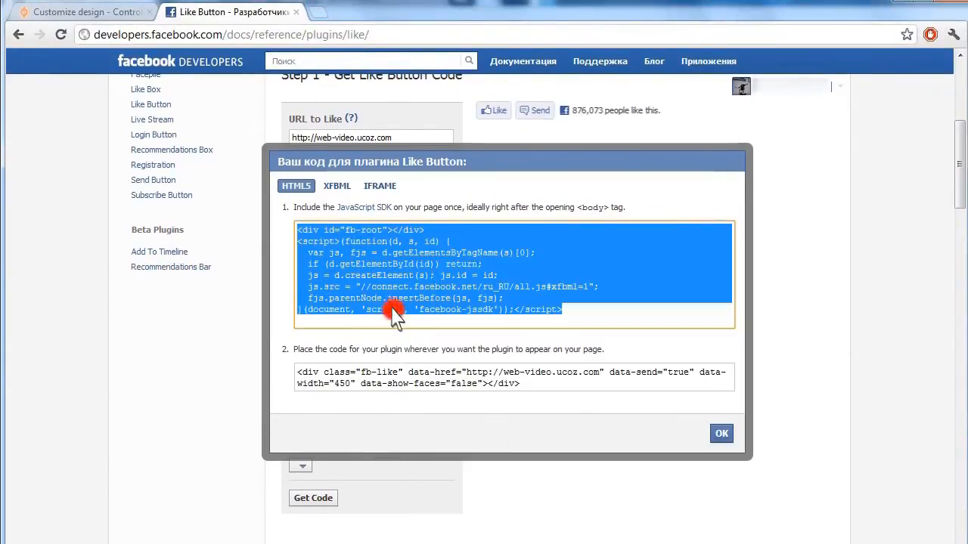
Paste the Facebook SDK script right after the <body> tag in the full entry template.
left_click(76, 14)
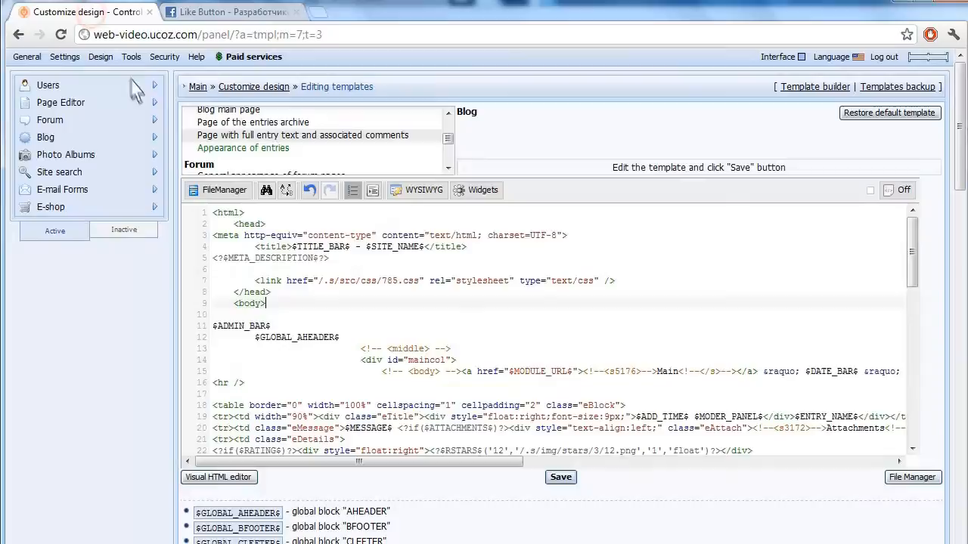
right_click(254, 314)
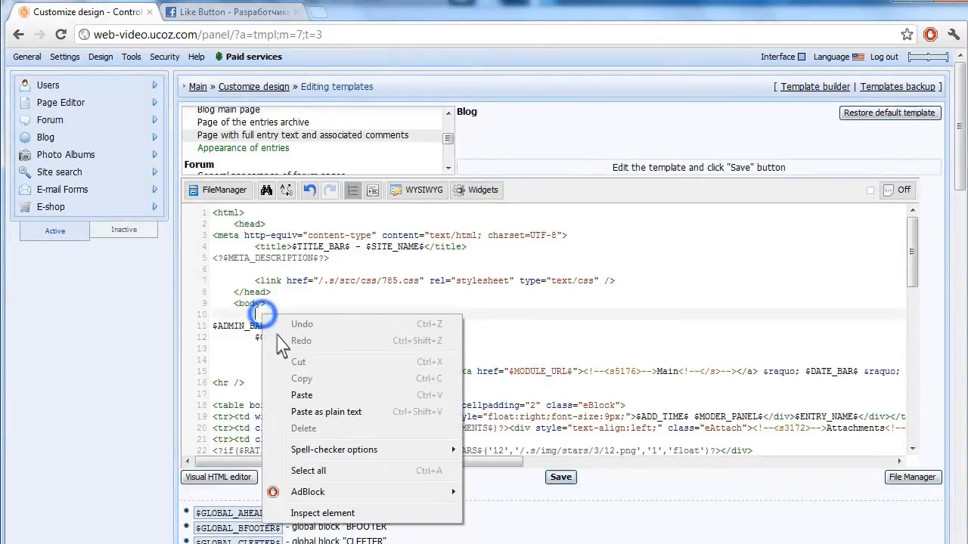
left_click(302, 396)
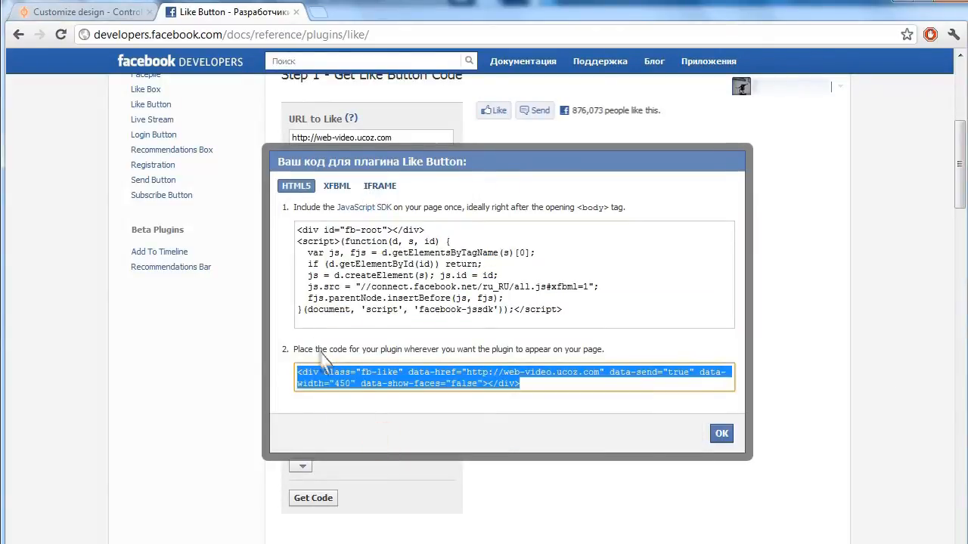
Place the fb-like div code after $RATING$ in the template and save it.
left_click(90, 15)
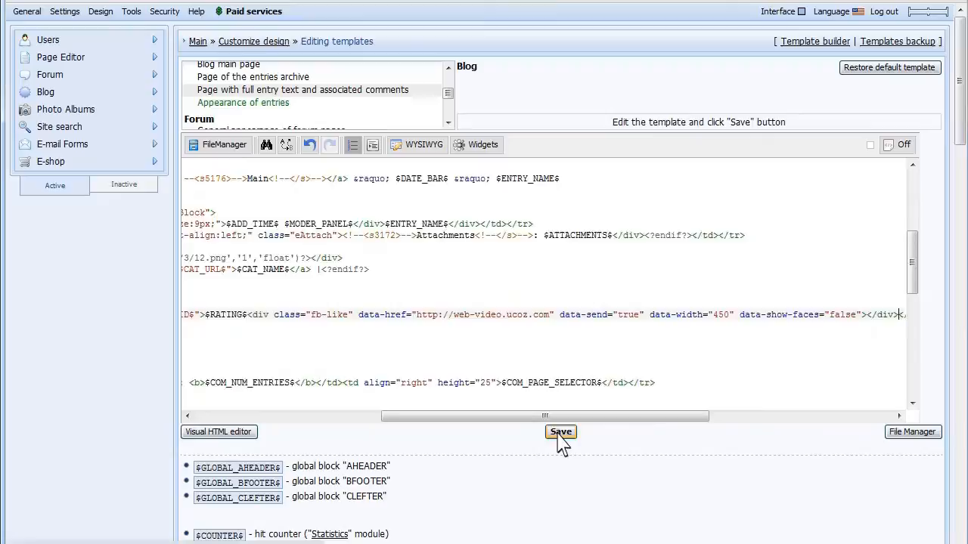
left_click(560, 432)
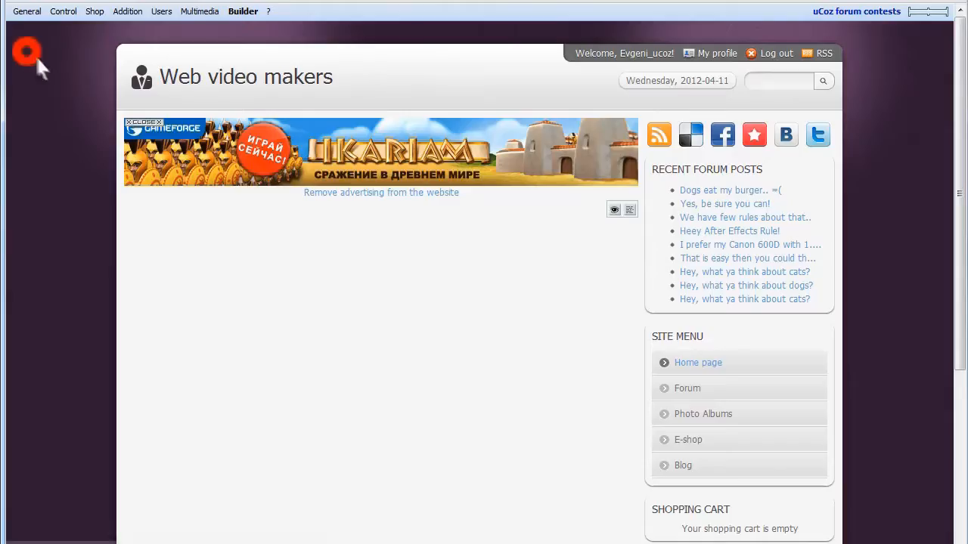
Add a new blog entry on the site with body 'text text text' and submit it.
left_click(683, 466)
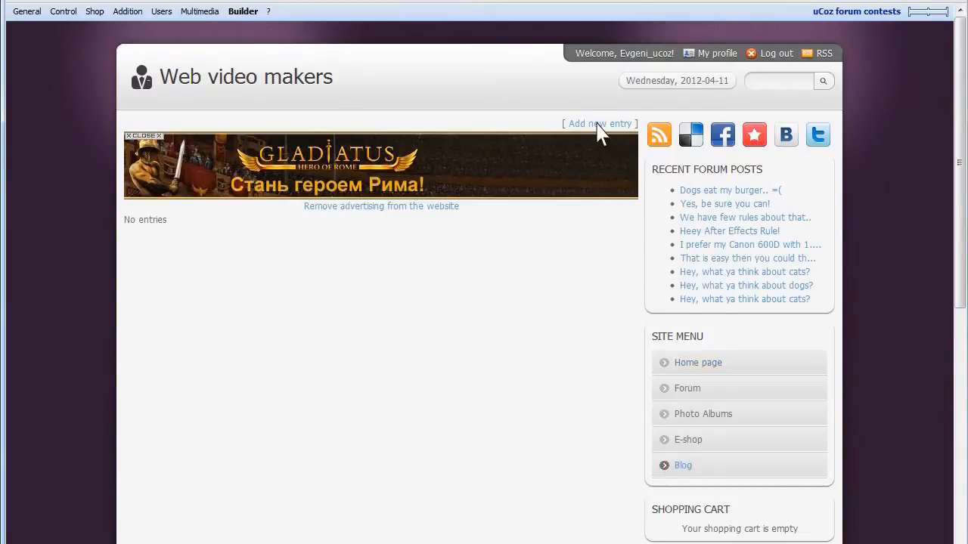
left_click(599, 124)
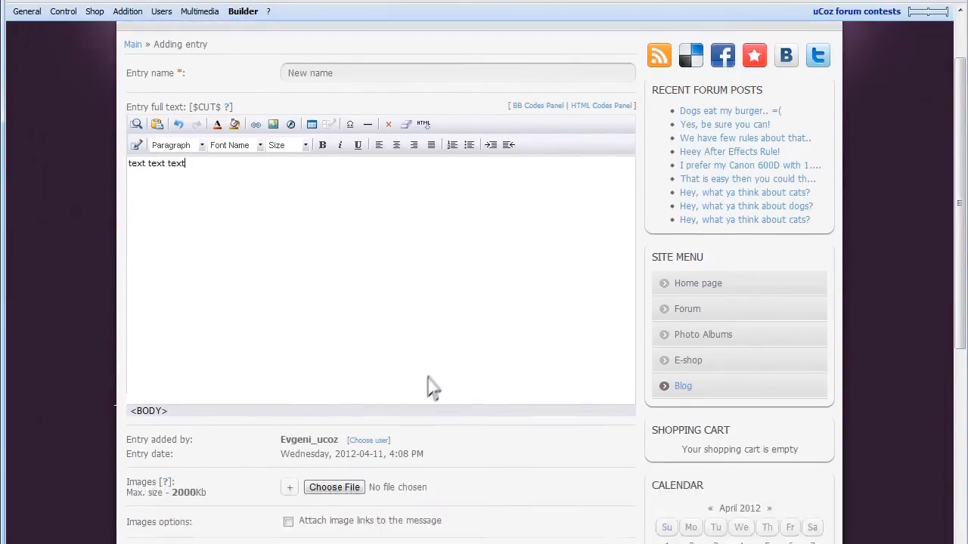
left_click(361, 476)
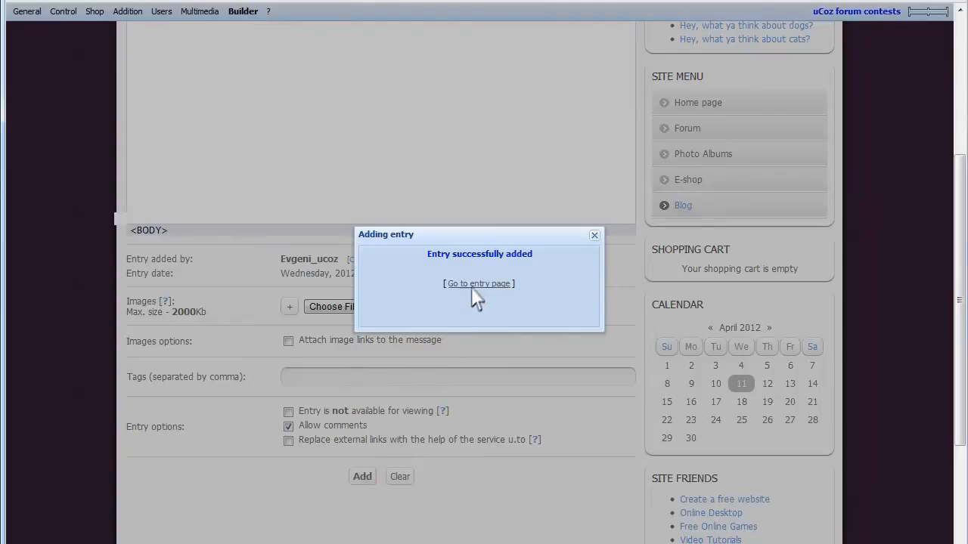